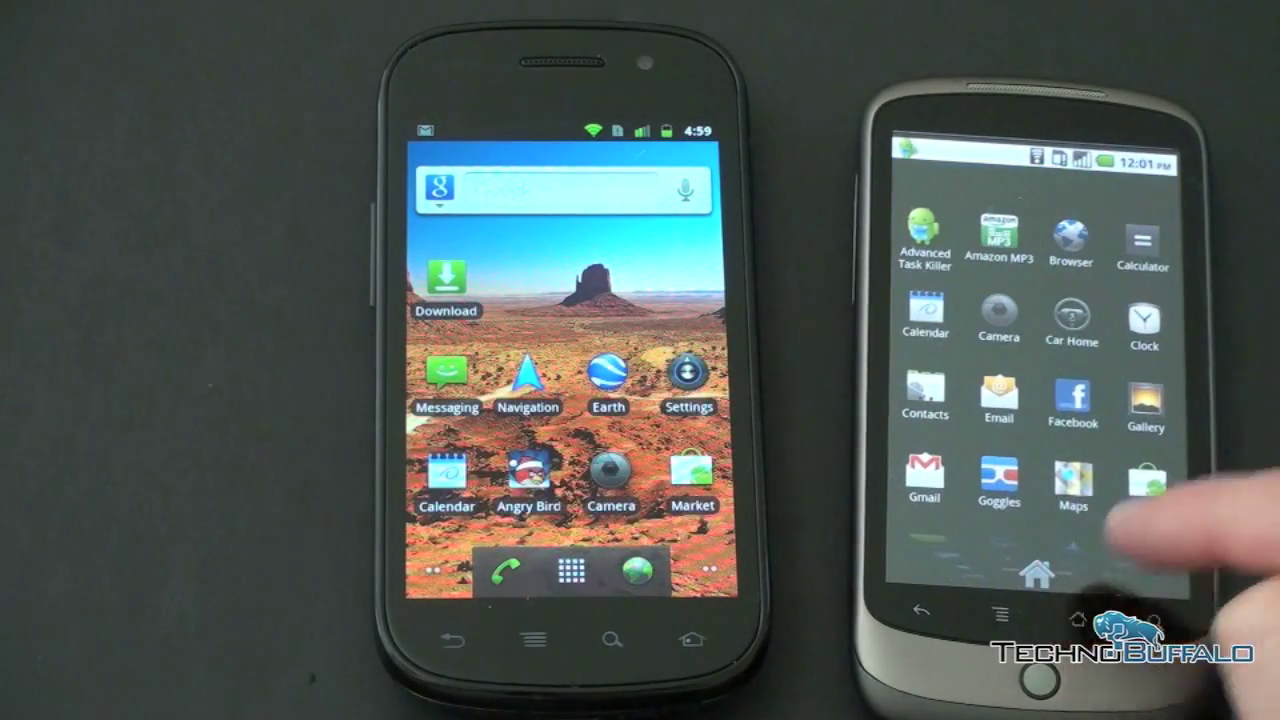
Step: Return the Nexus One home, then show the Nexus S running apps with memory and RAM usage
{"action": "left_click", "coordinate": [1044, 572]}
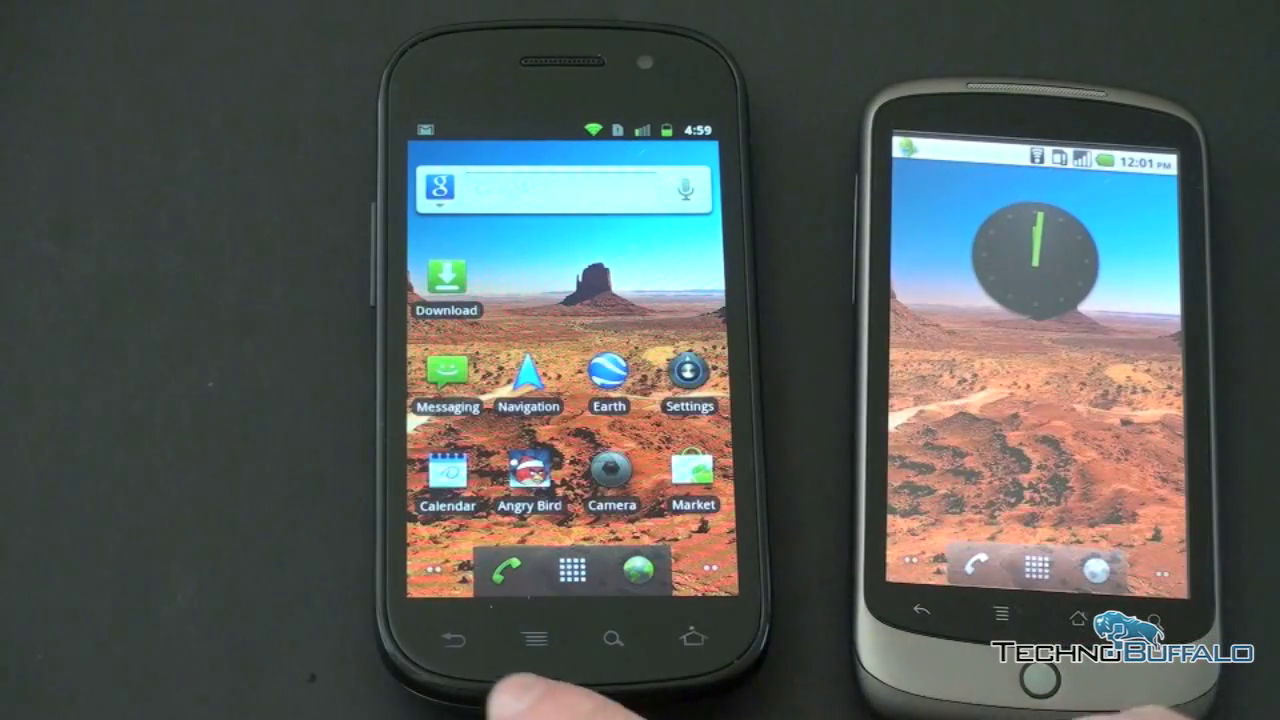
{"action": "left_click", "coordinate": [532, 638]}
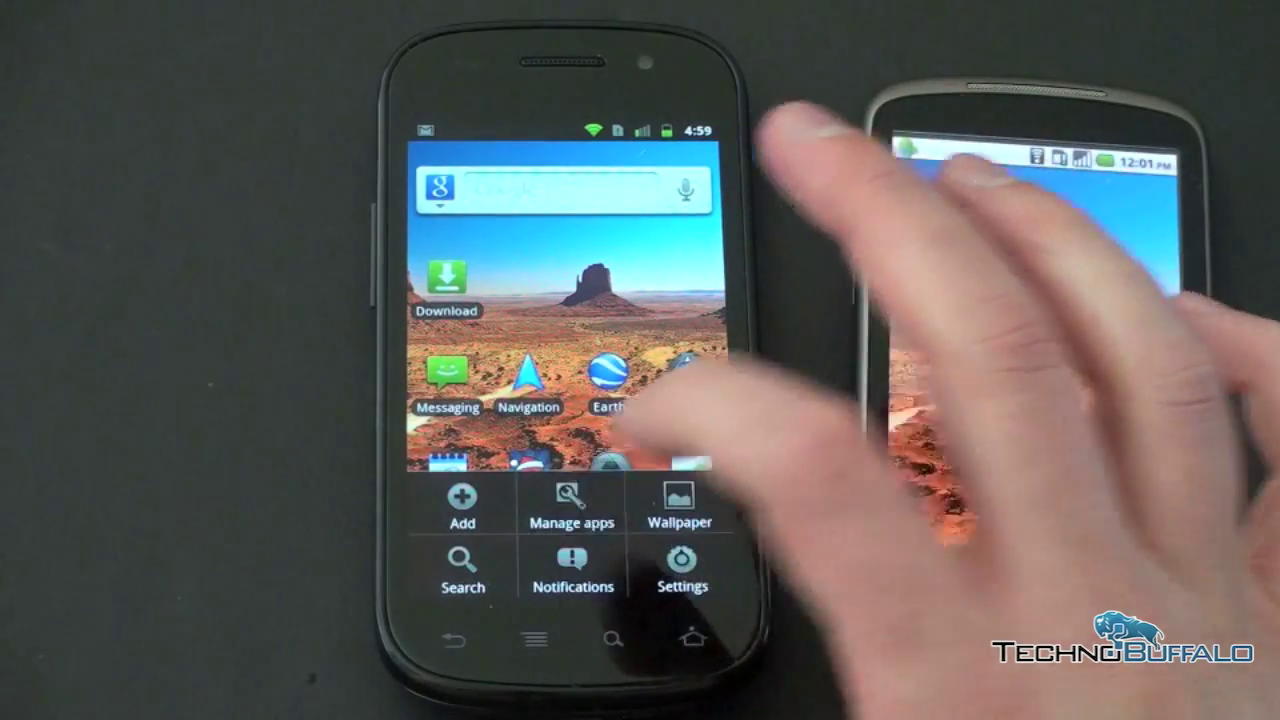
{"action": "left_click", "coordinate": [572, 510]}
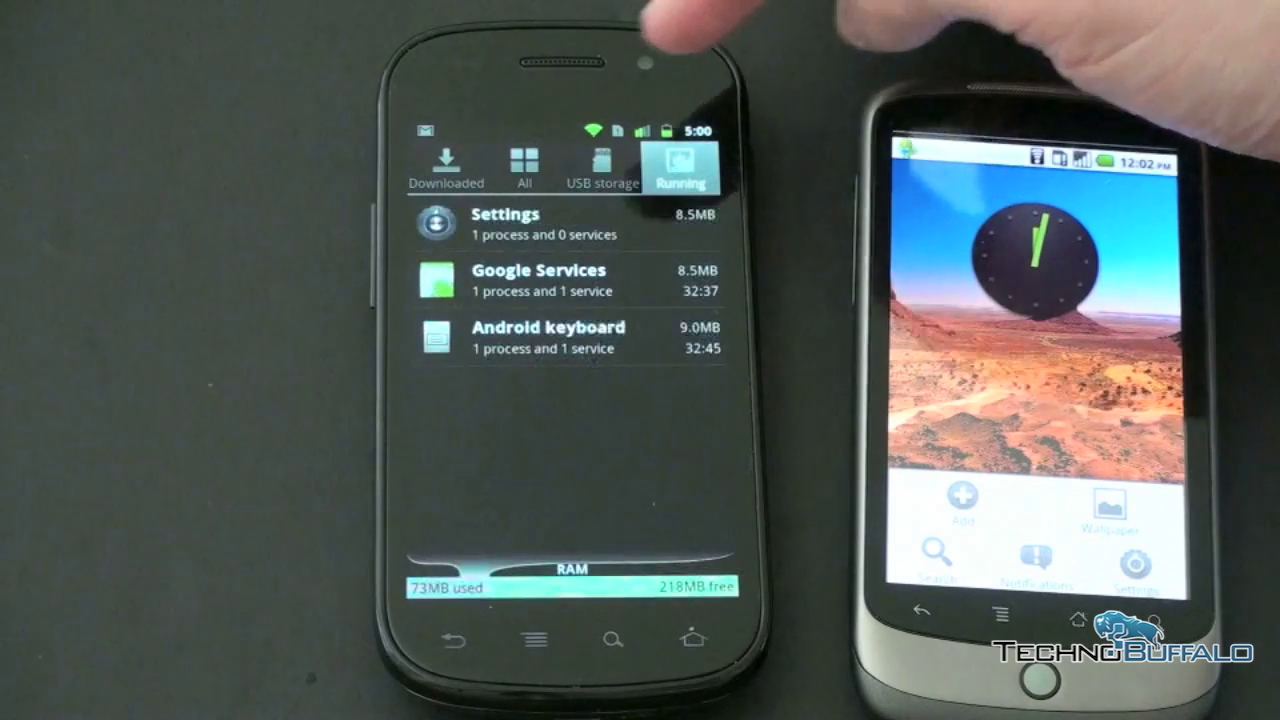
{"action": "left_click", "coordinate": [600, 164]}
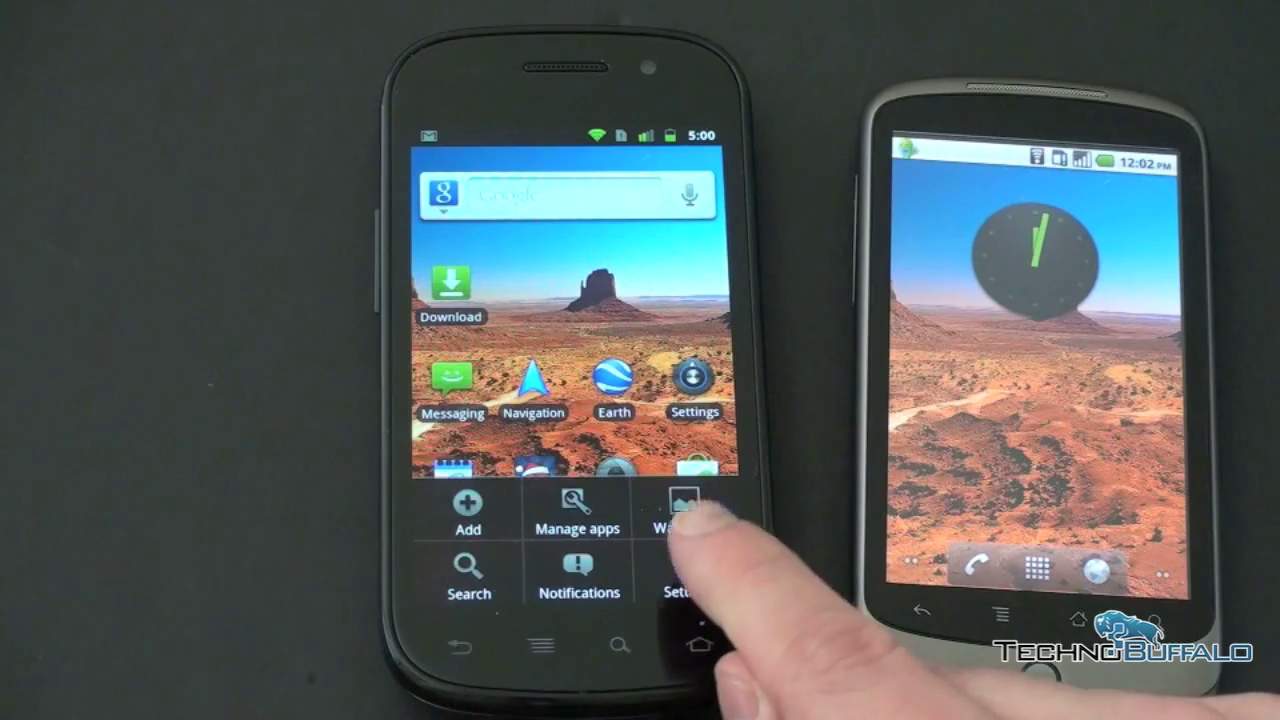
Step: Show the Nexus S Settings list scrolled down to About phone
{"action": "left_click", "coordinate": [680, 570]}
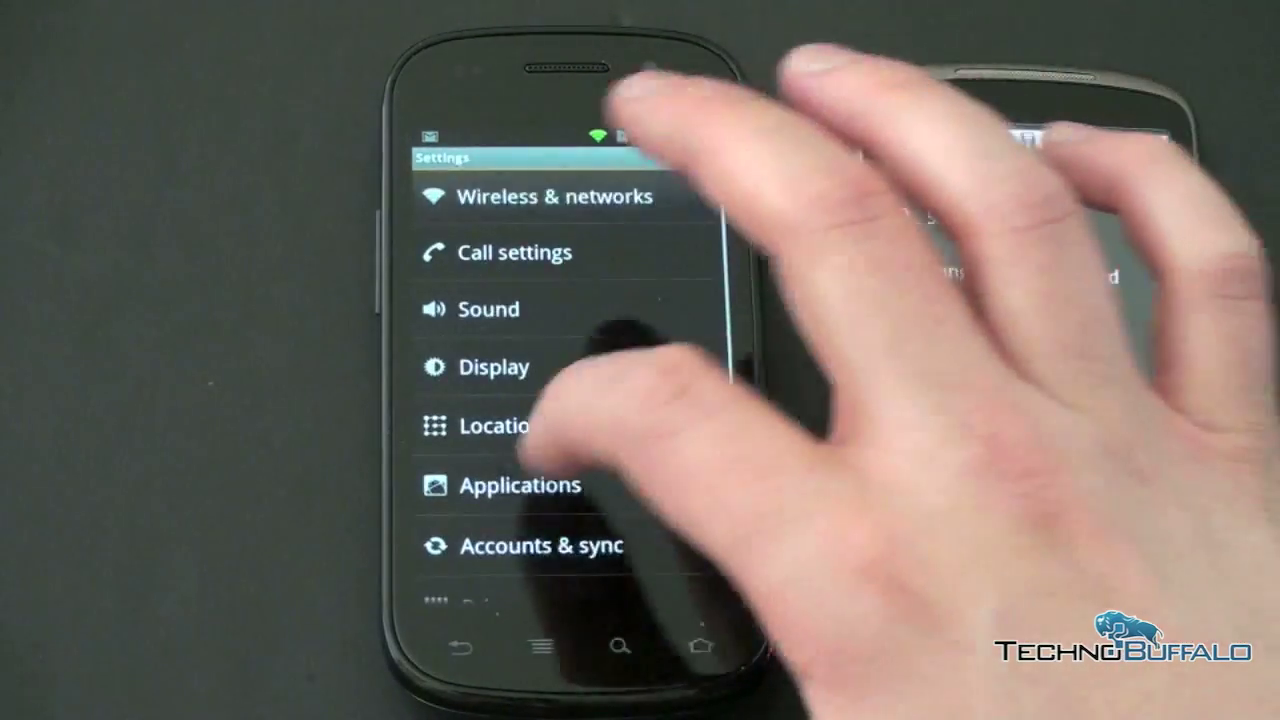
{"action": "scroll", "scroll_direction": "down", "scroll_amount": 3}
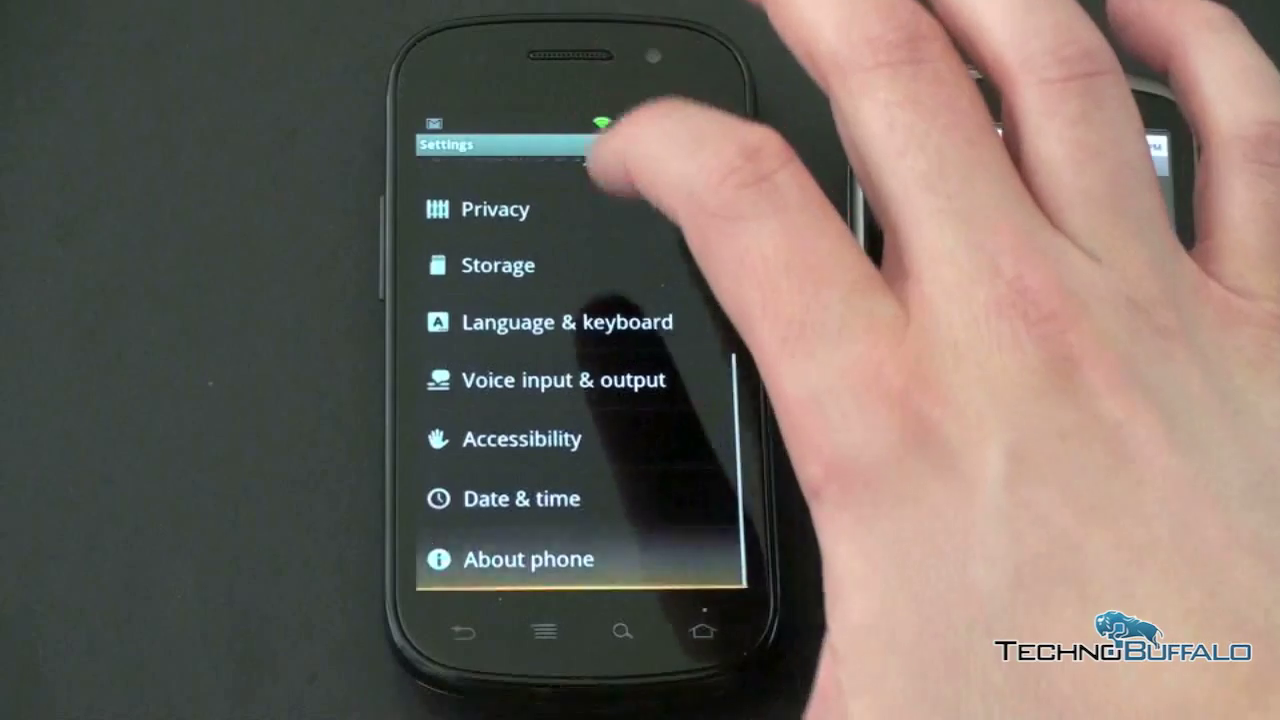